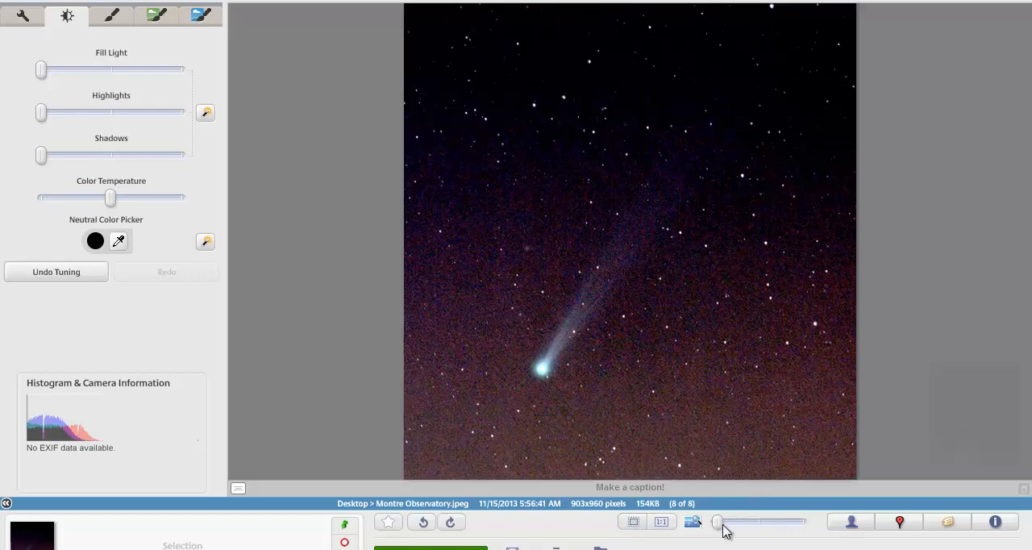
Zoom the comet photo up to 100% with the slider, then ease it back slightly
drag(716, 522, 736, 523)
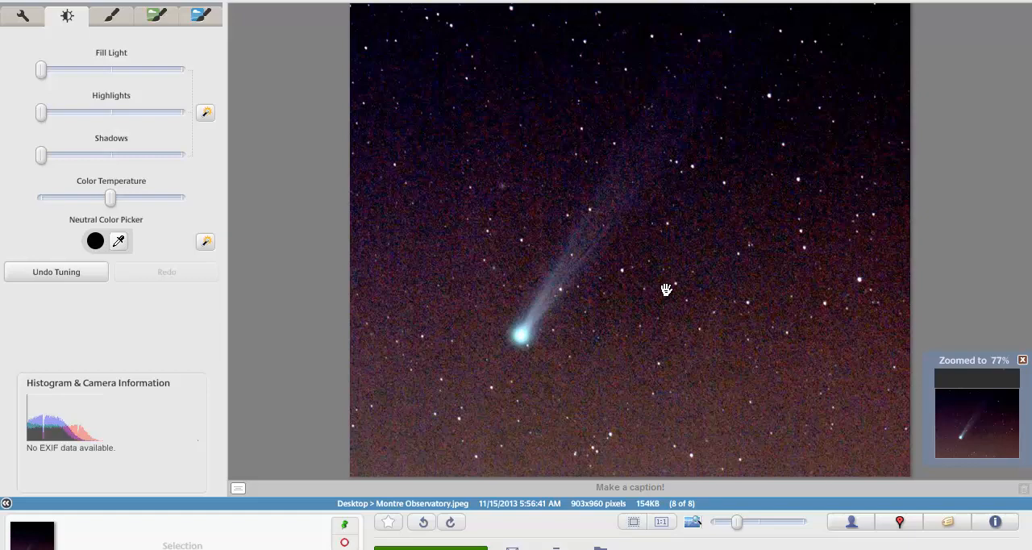
mouse_move(615, 295)
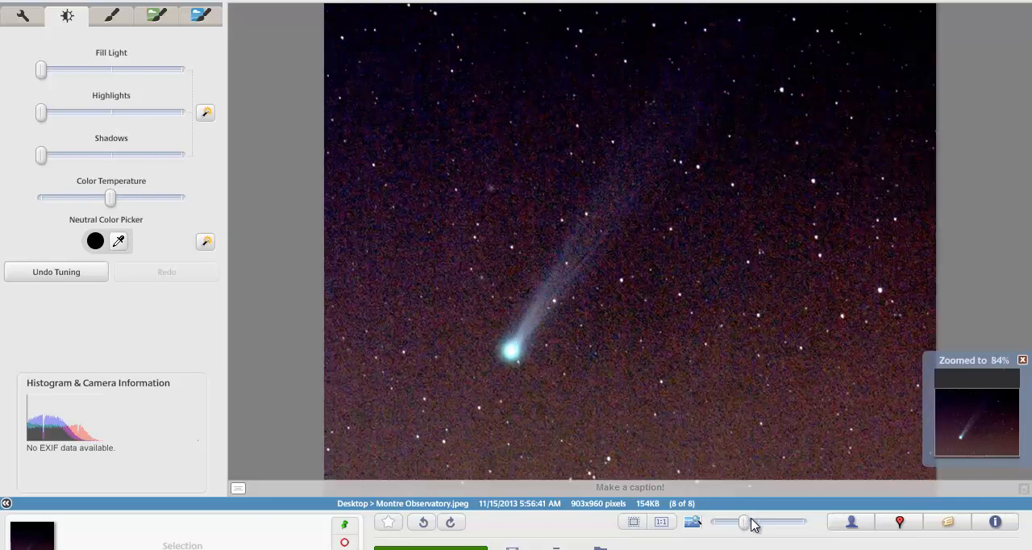
drag(742, 523, 758, 522)
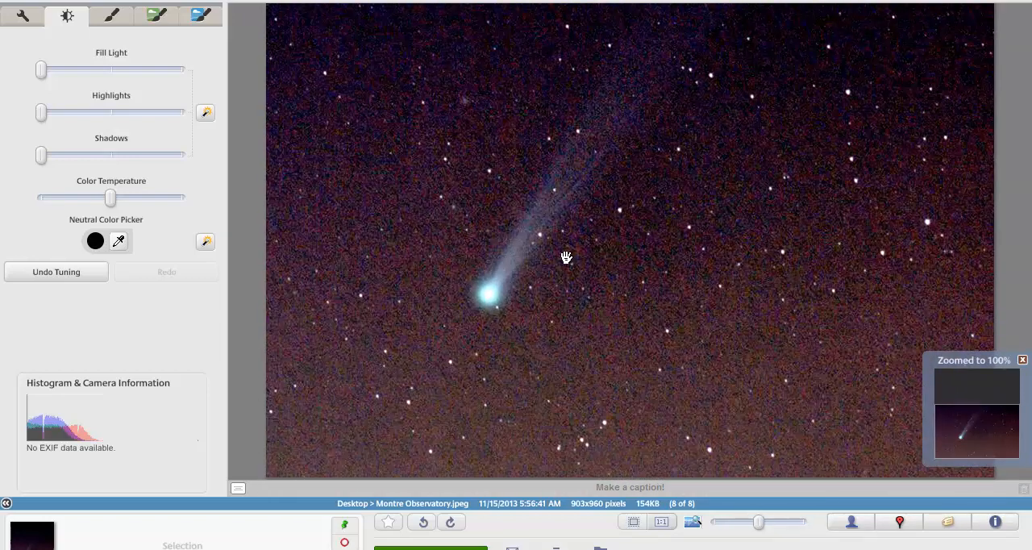
mouse_move(542, 259)
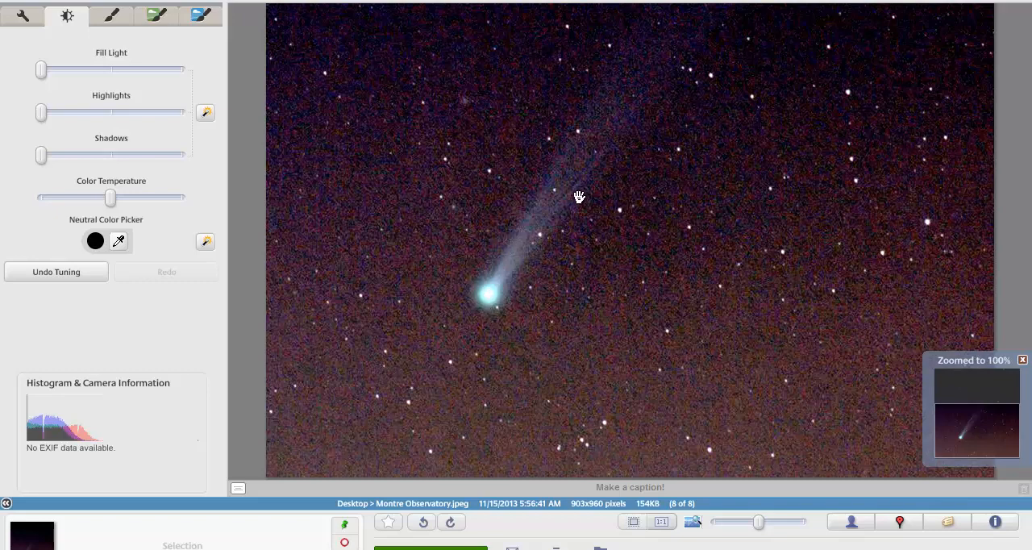
mouse_move(483, 258)
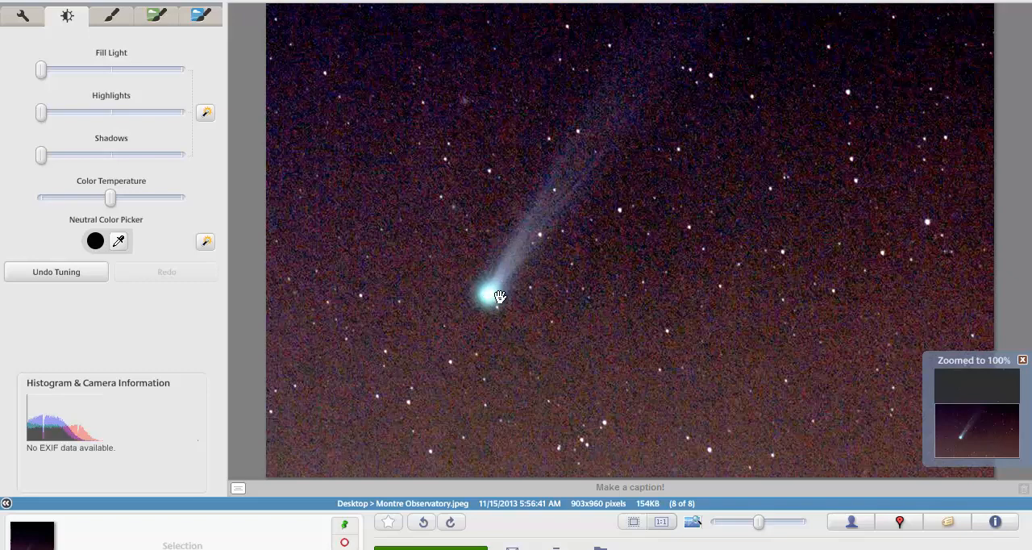
drag(758, 523, 742, 522)
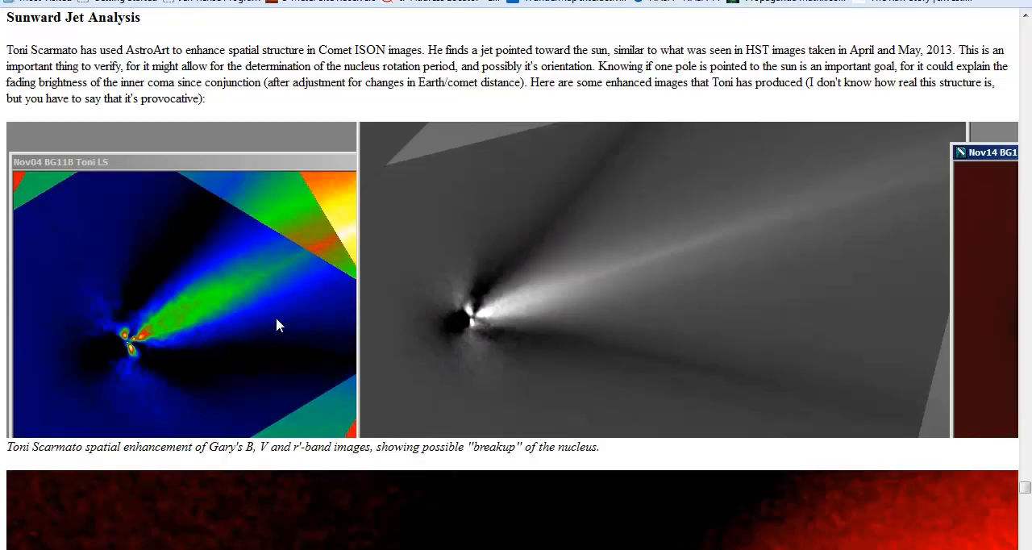
mouse_move(336, 243)
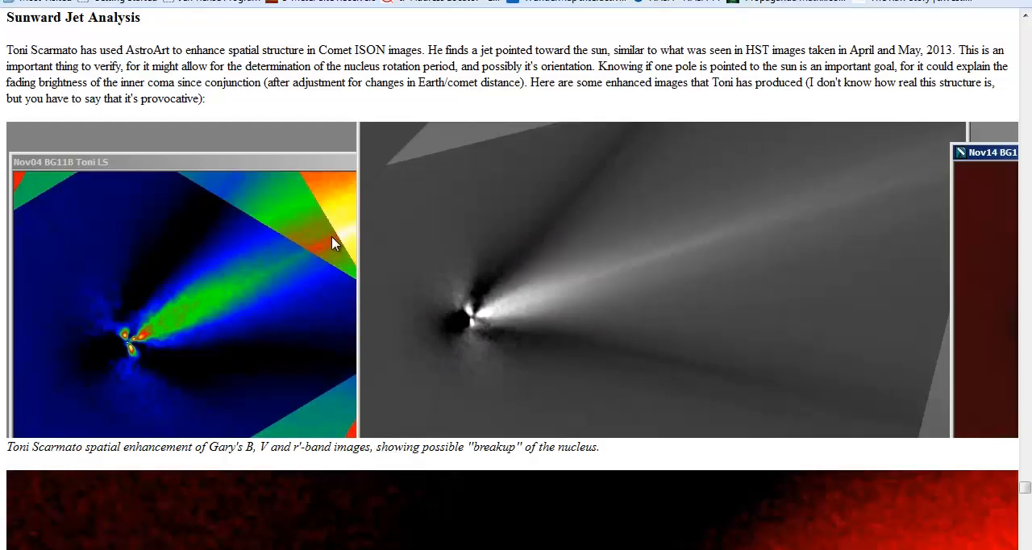
mouse_move(146, 236)
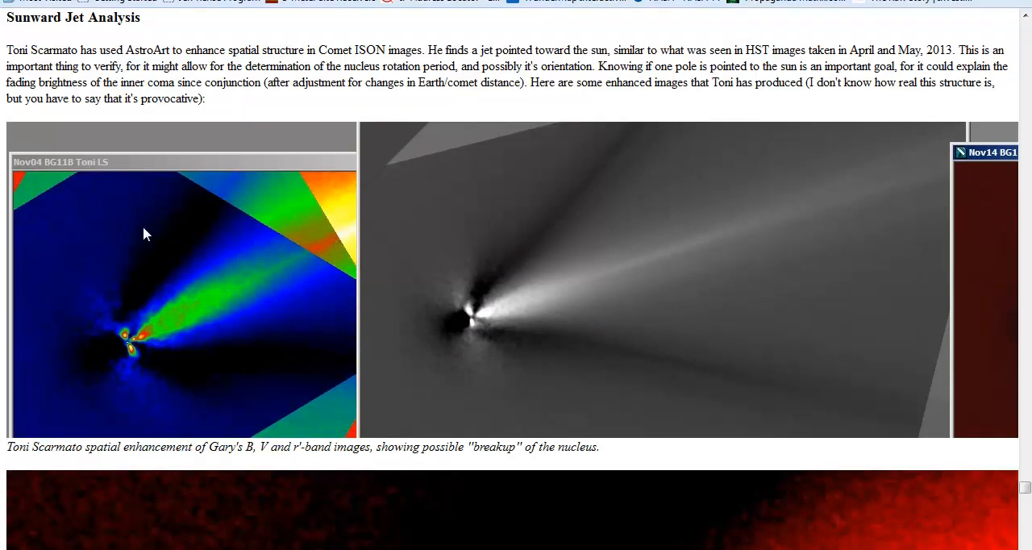
mouse_move(161, 236)
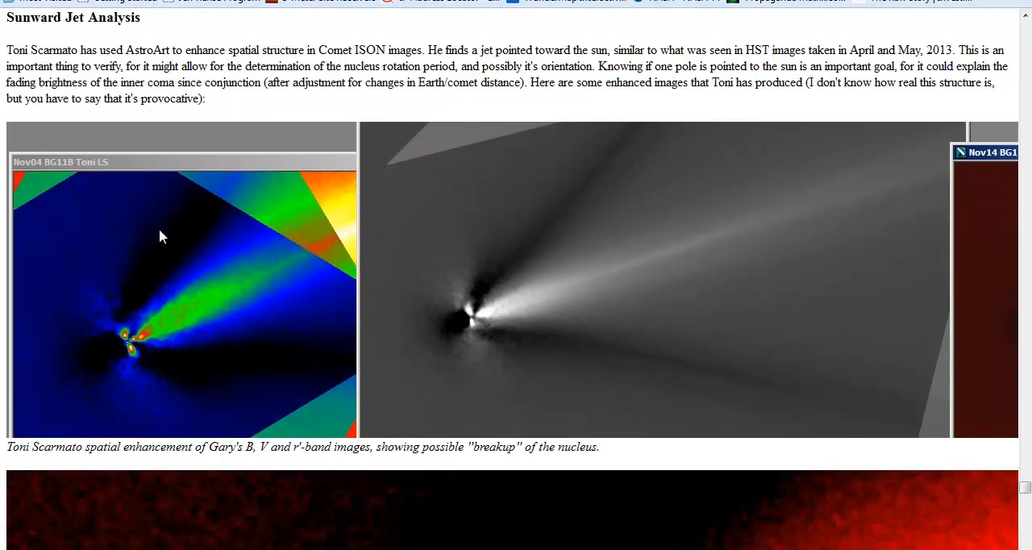
mouse_move(192, 237)
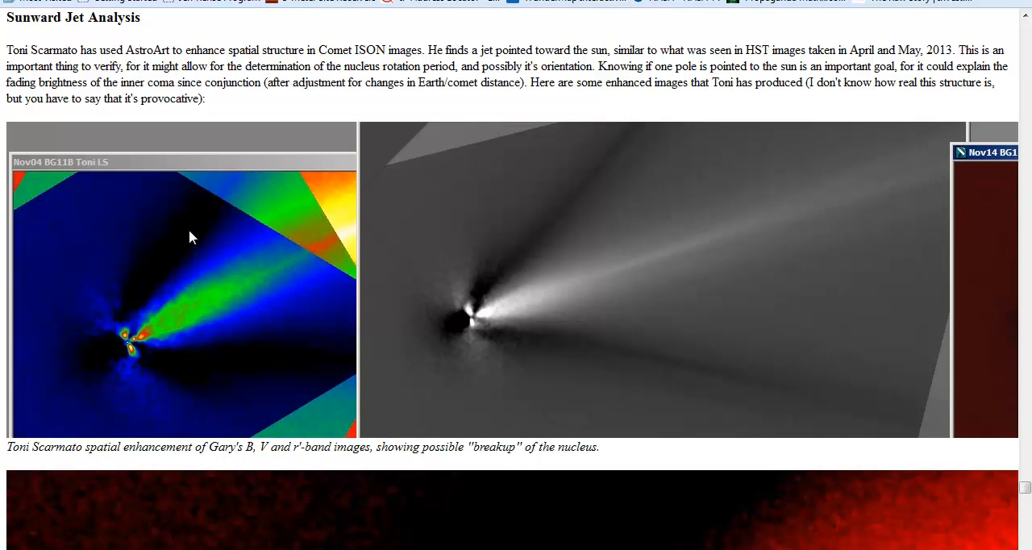
mouse_move(159, 339)
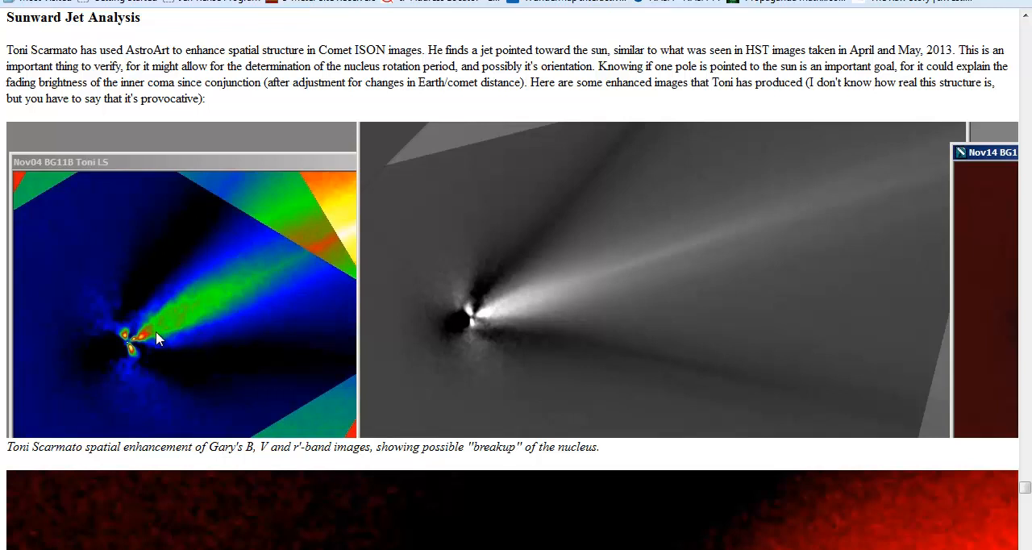
mouse_move(155, 439)
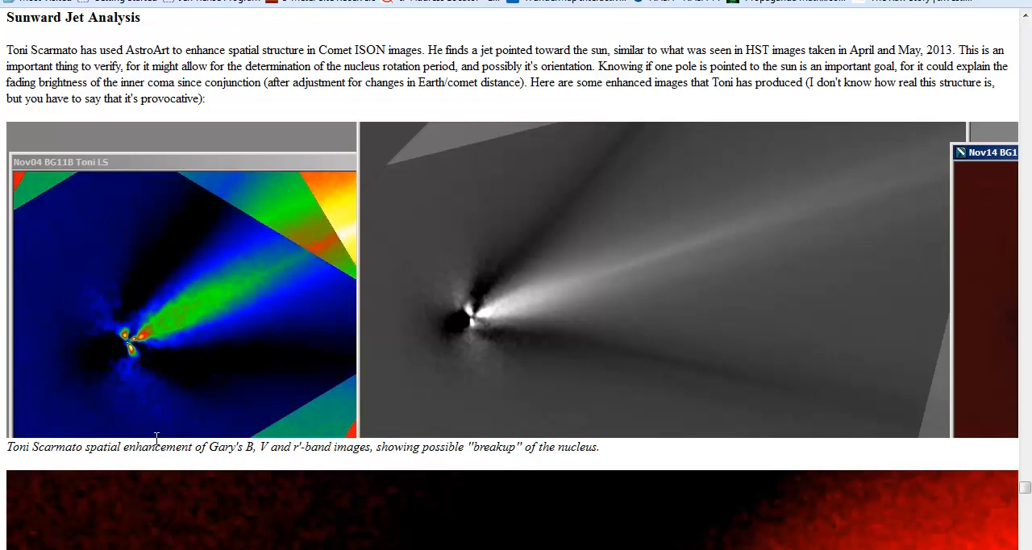
mouse_move(248, 469)
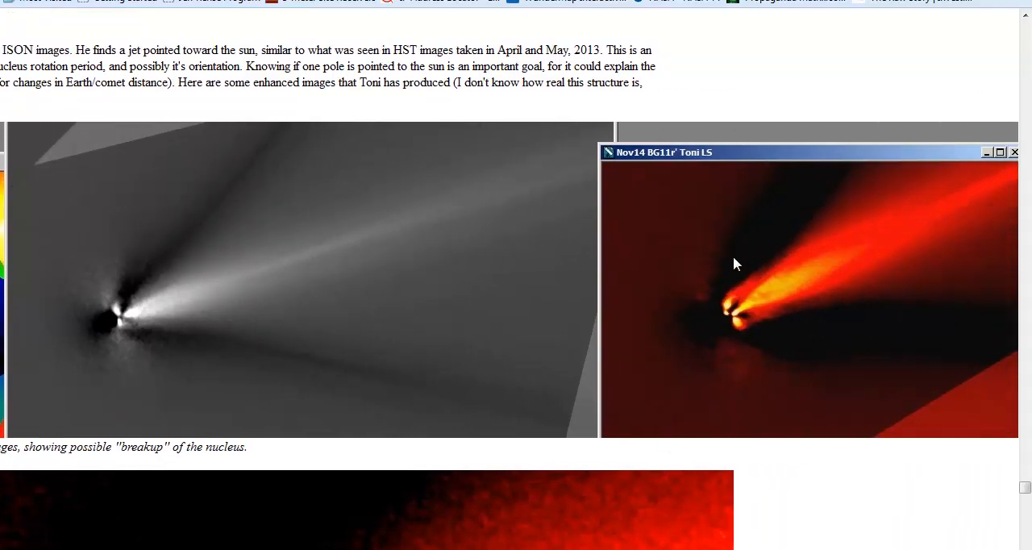
mouse_move(765, 337)
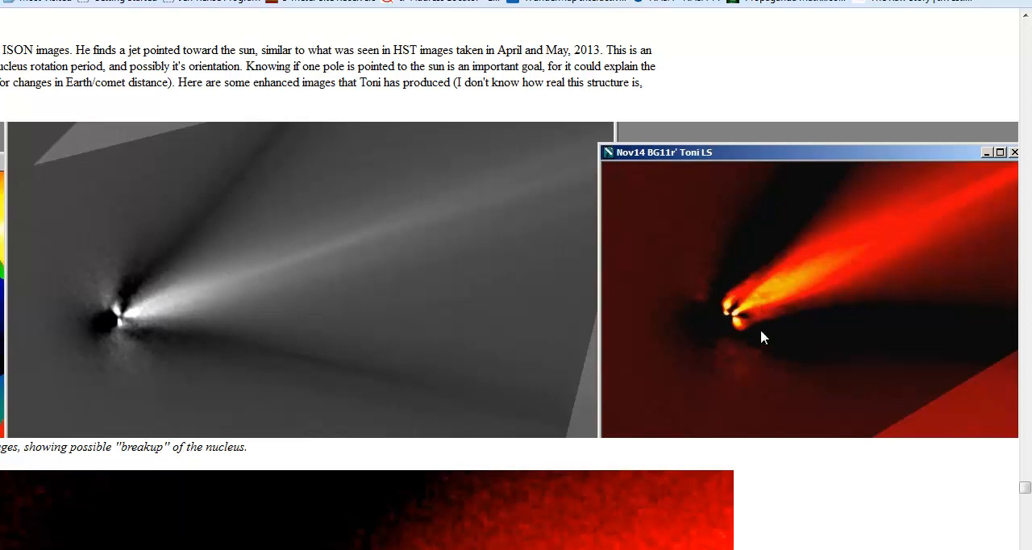
mouse_move(847, 320)
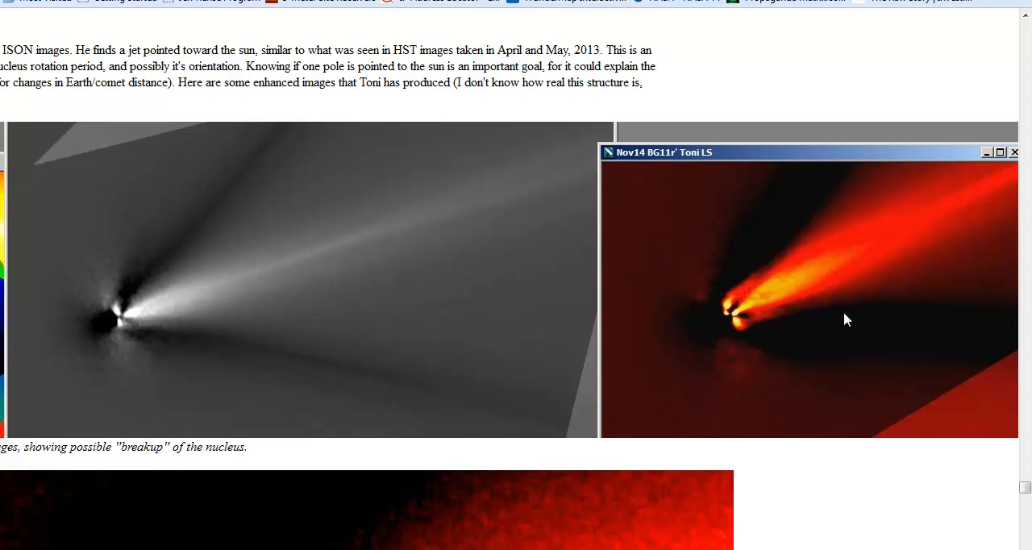
mouse_move(727, 308)
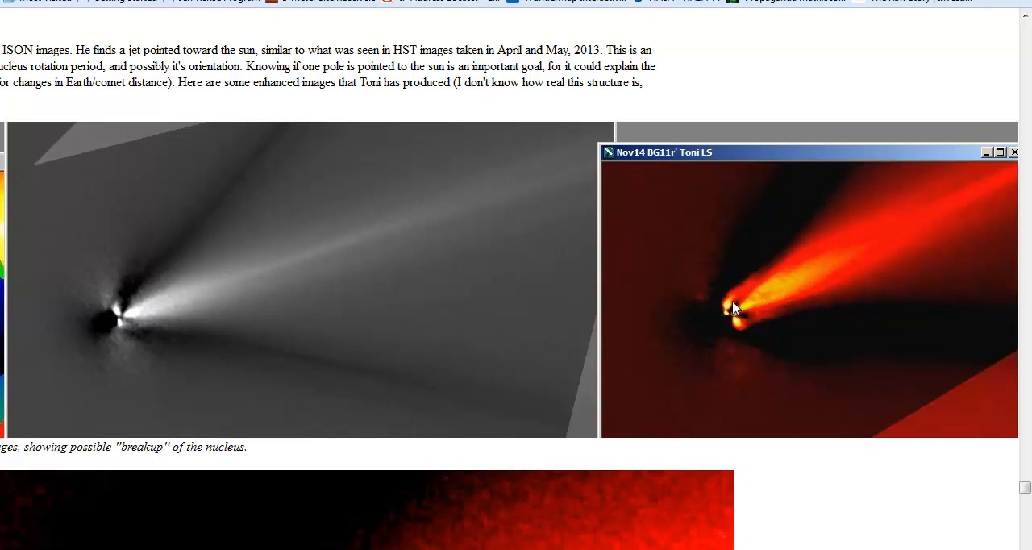
mouse_move(750, 303)
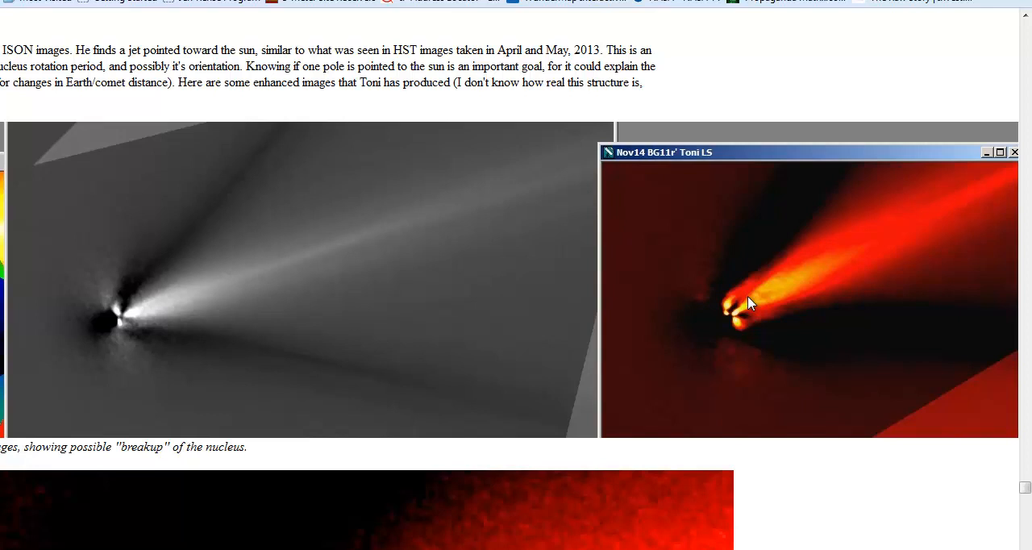
mouse_move(662, 275)
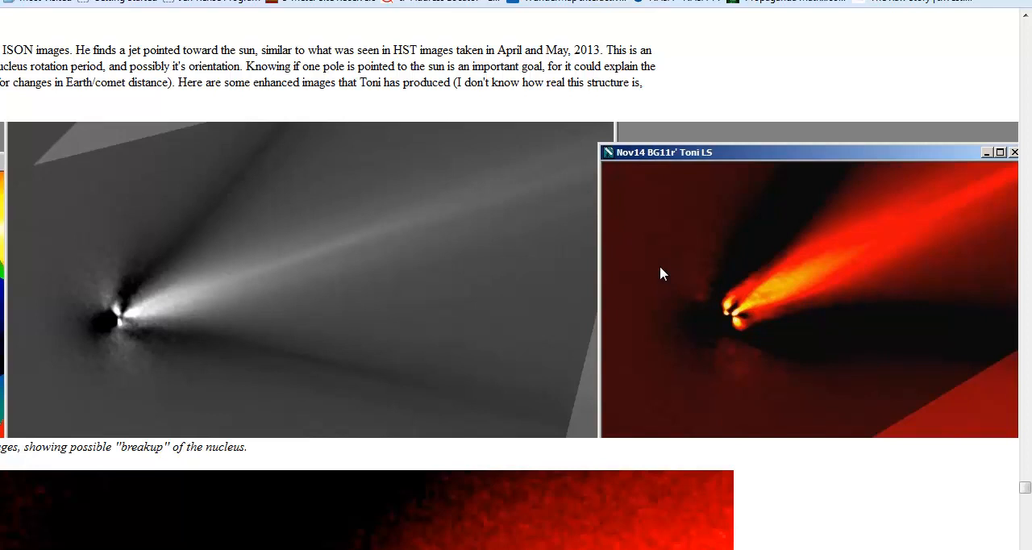
mouse_move(600, 255)
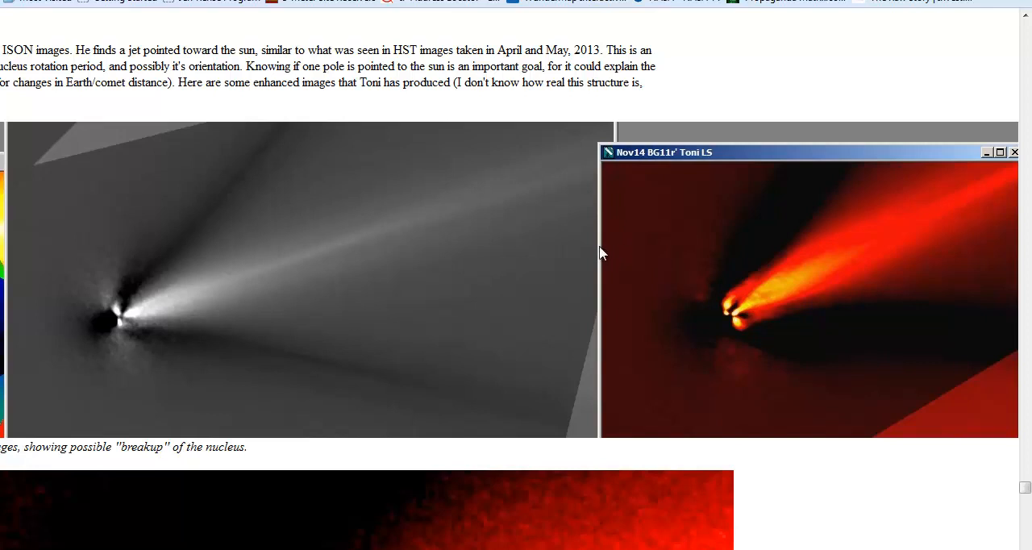
mouse_move(461, 298)
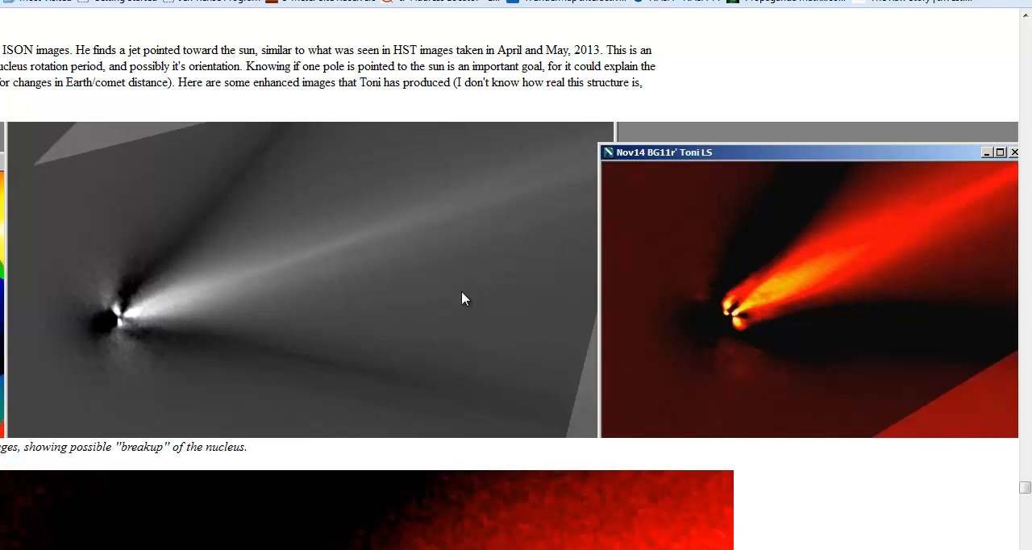
mouse_move(478, 290)
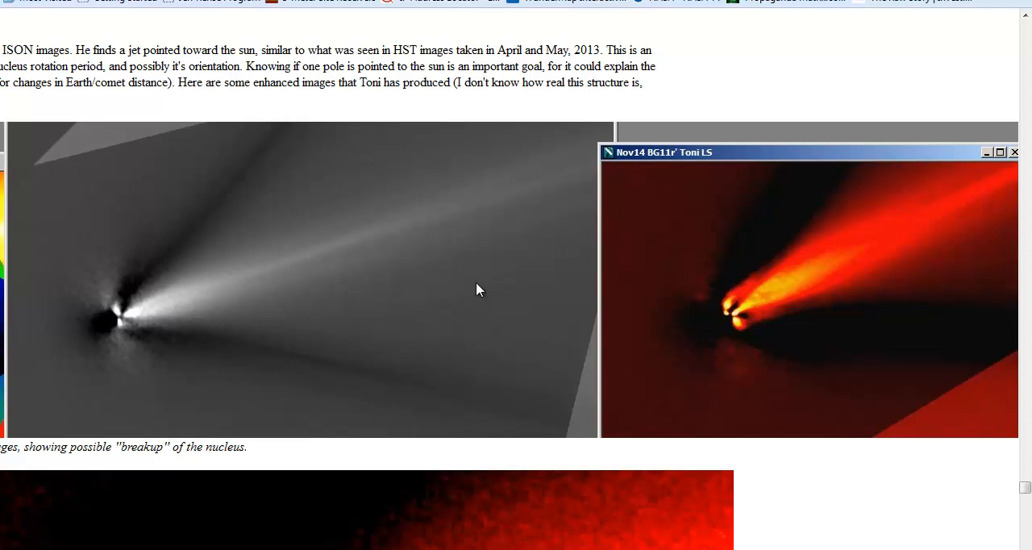
mouse_move(374, 382)
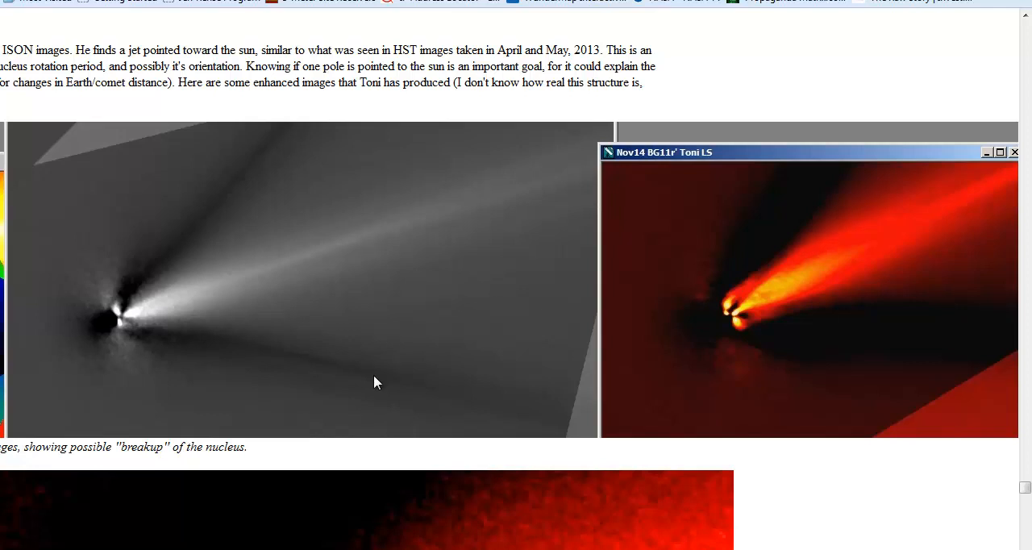
mouse_move(465, 526)
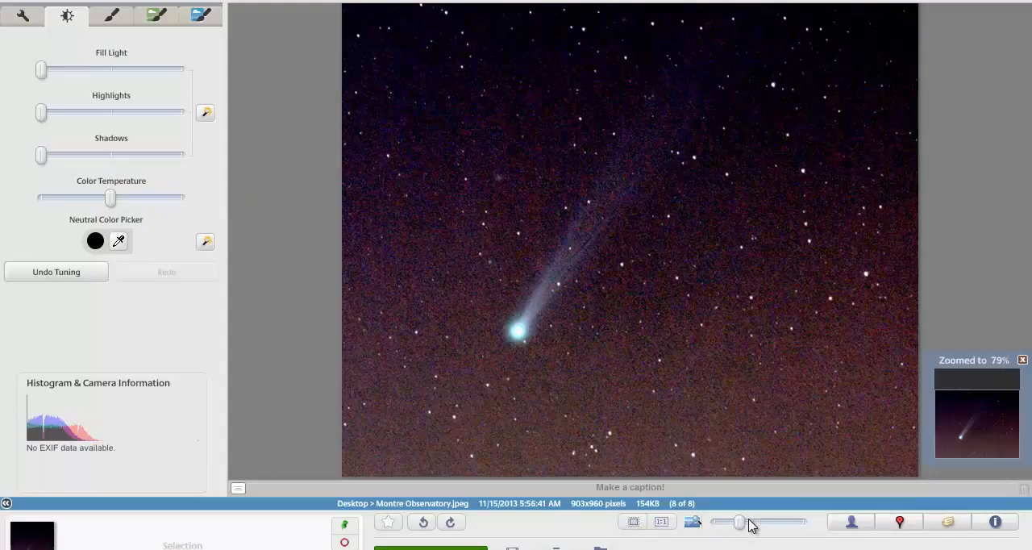
Zoom to 153%, pan along the comet's tail, then return the view to 100%
drag(738, 523, 771, 522)
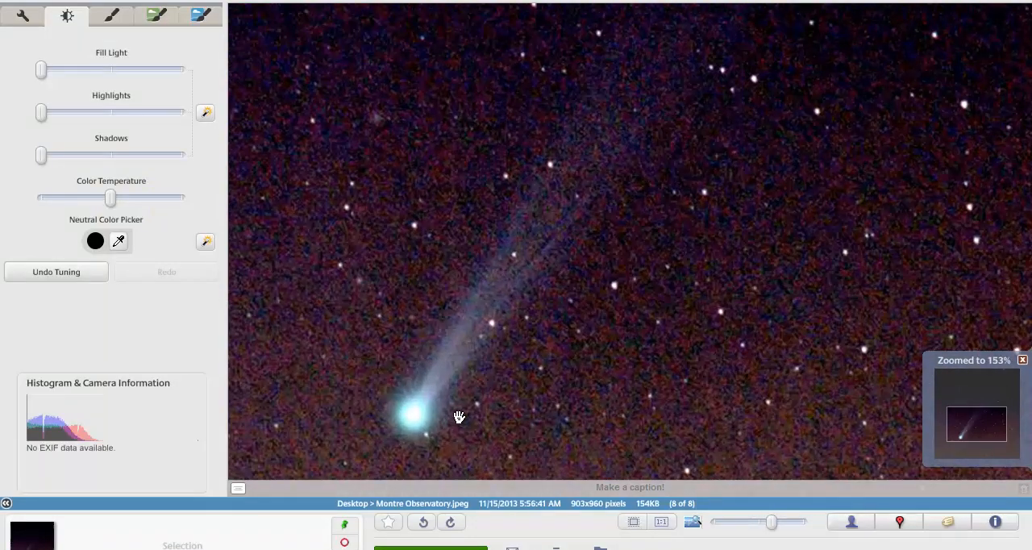
drag(458, 416, 449, 314)
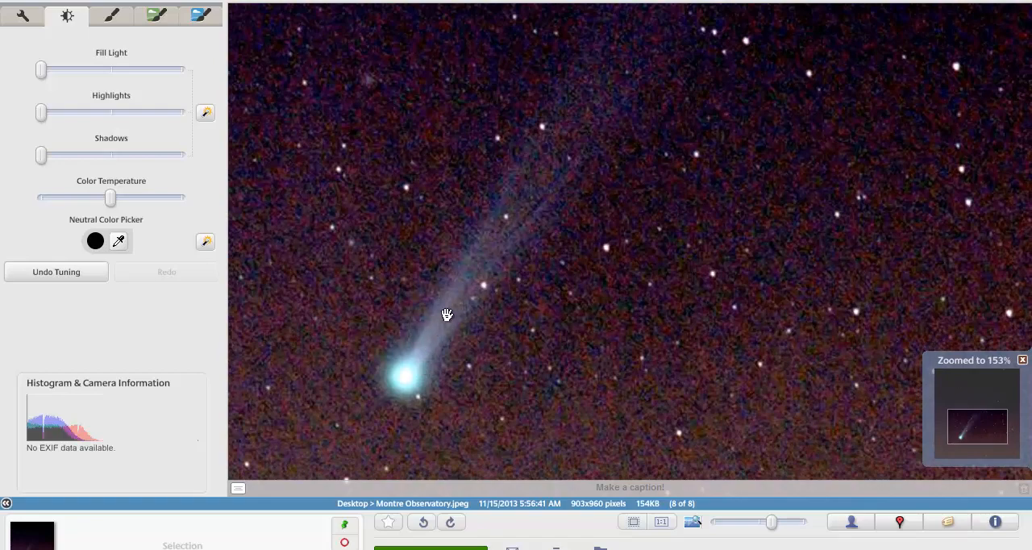
mouse_move(445, 322)
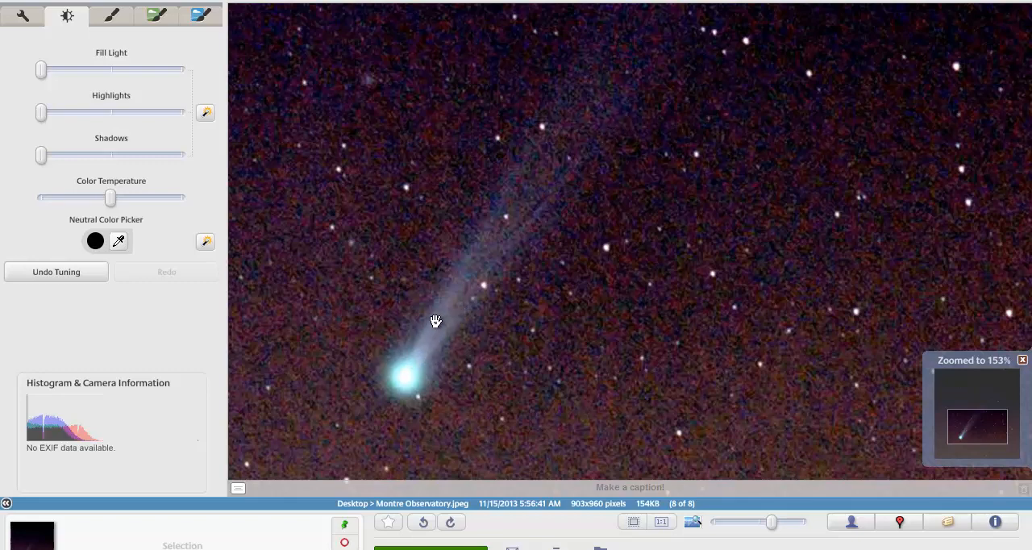
mouse_move(503, 262)
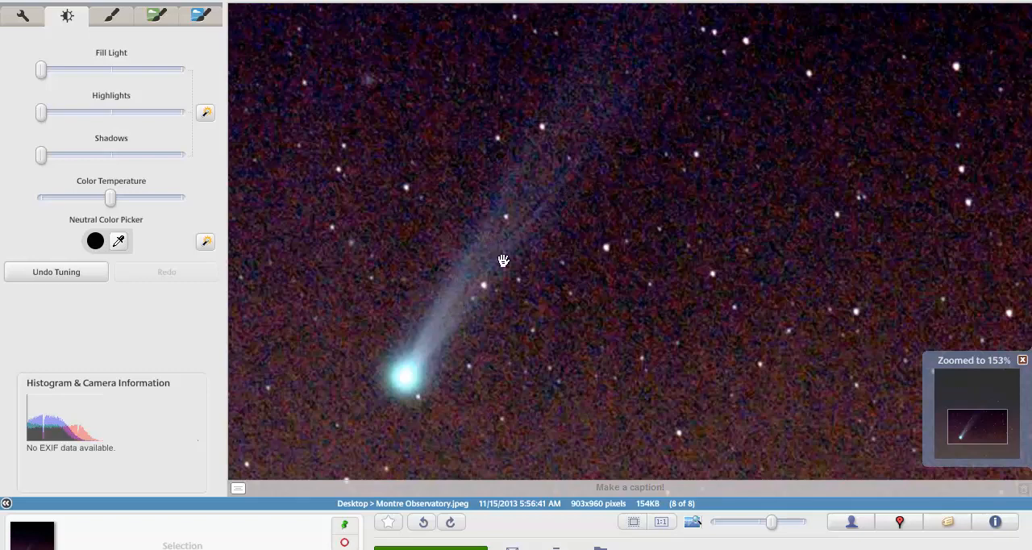
mouse_move(422, 348)
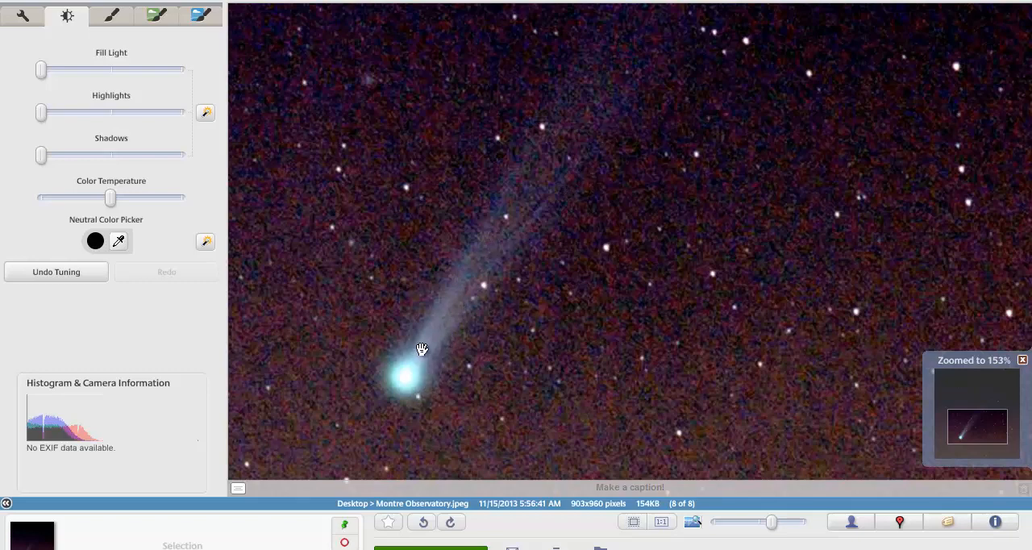
mouse_move(434, 335)
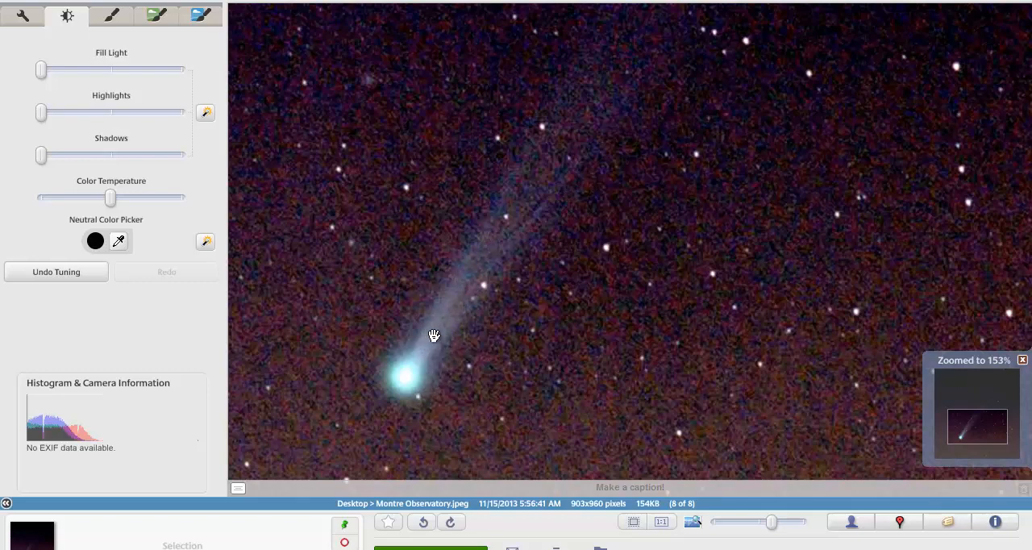
mouse_move(445, 328)
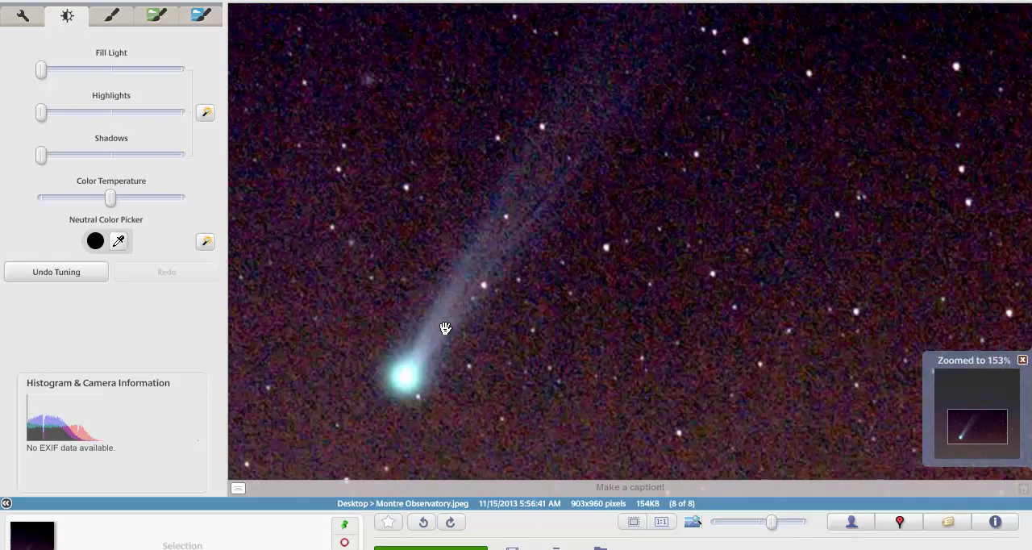
mouse_move(445, 332)
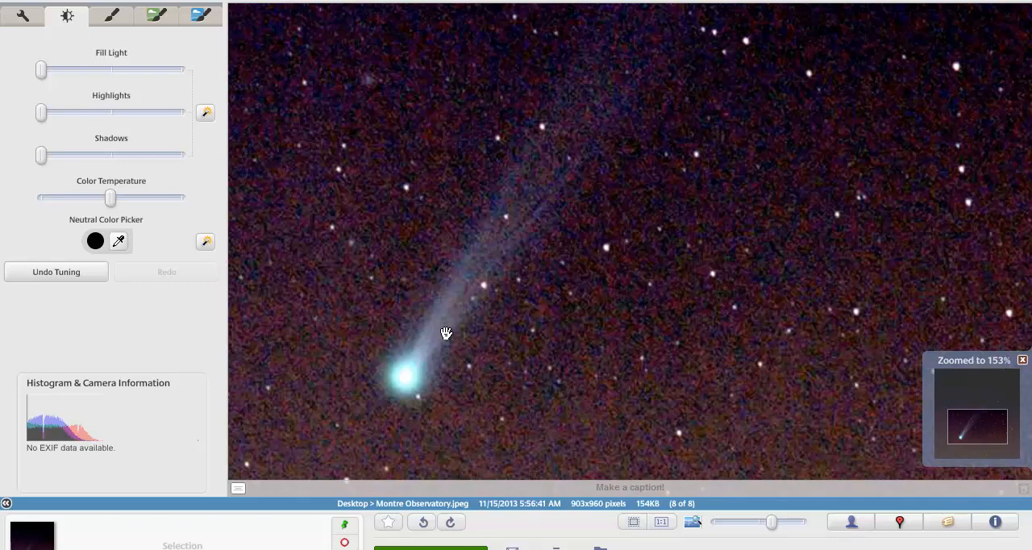
mouse_move(448, 332)
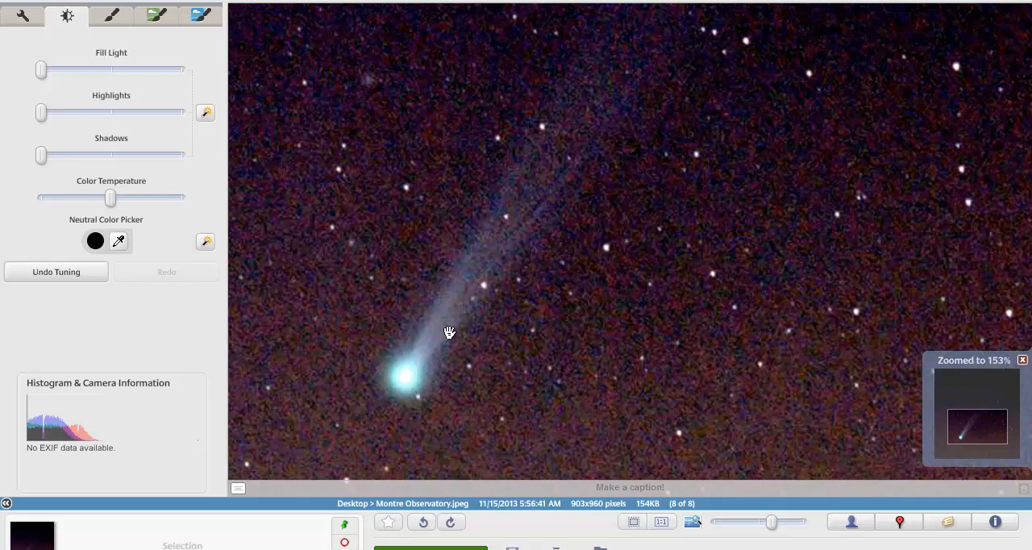
mouse_move(745, 451)
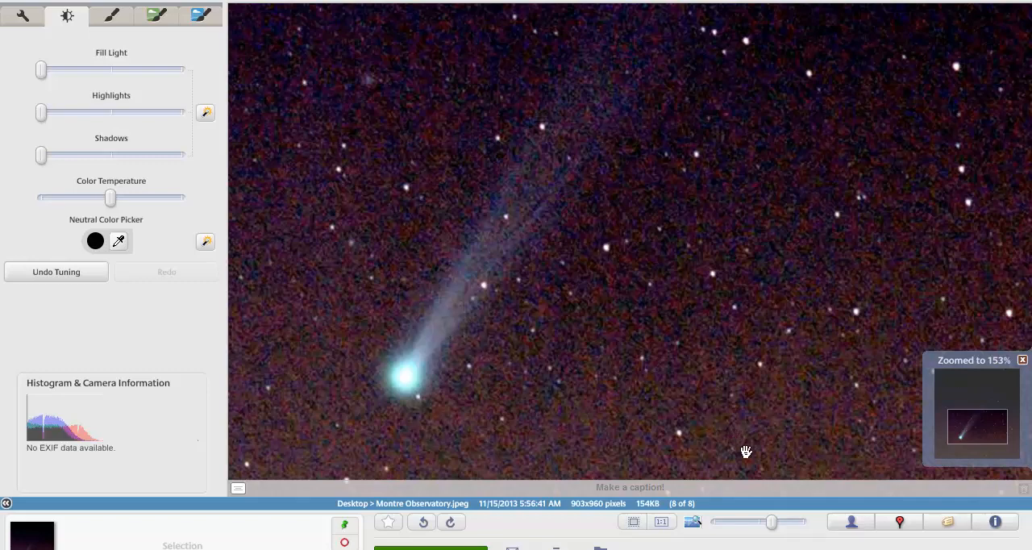
drag(771, 522, 758, 522)
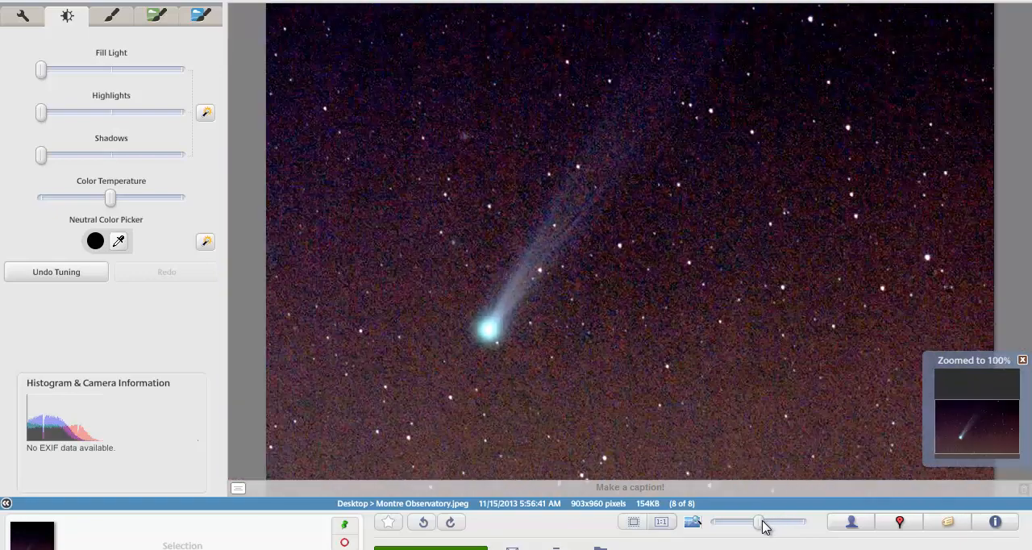